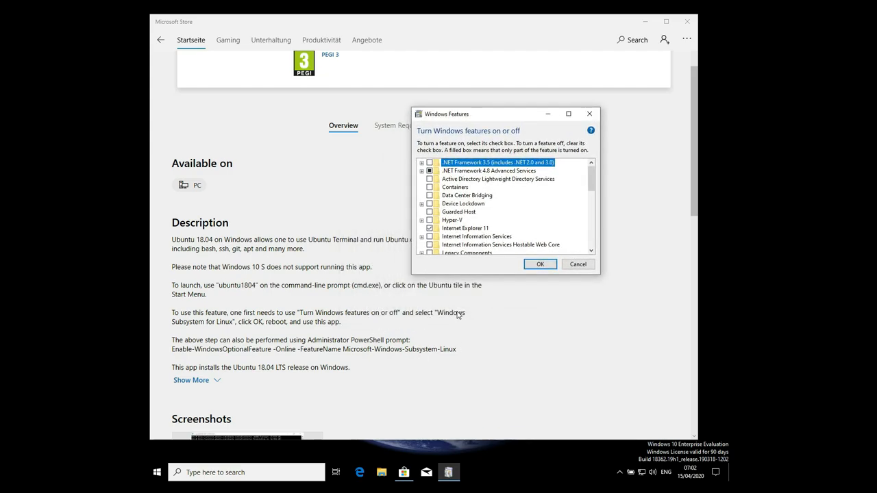
pyautogui.moveTo(557, 190)
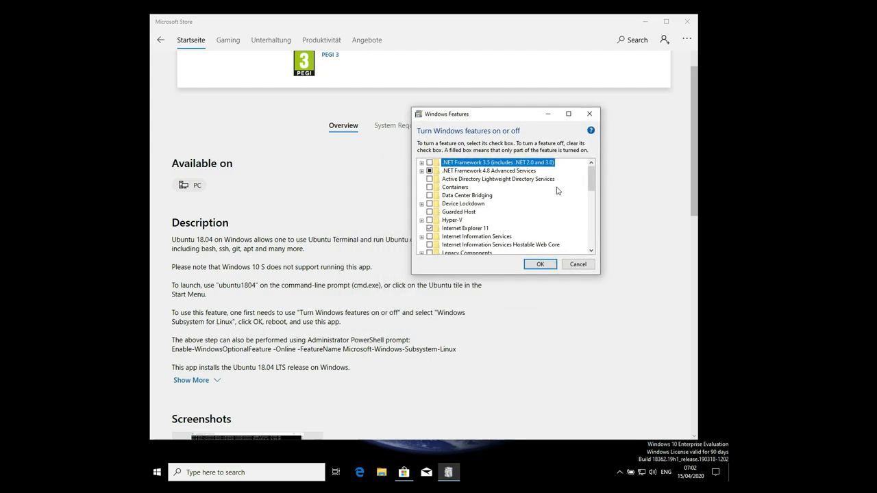
# - Enable Windows Subsystem for Linux in the Windows Features list and apply it
pyautogui.scroll(-3)
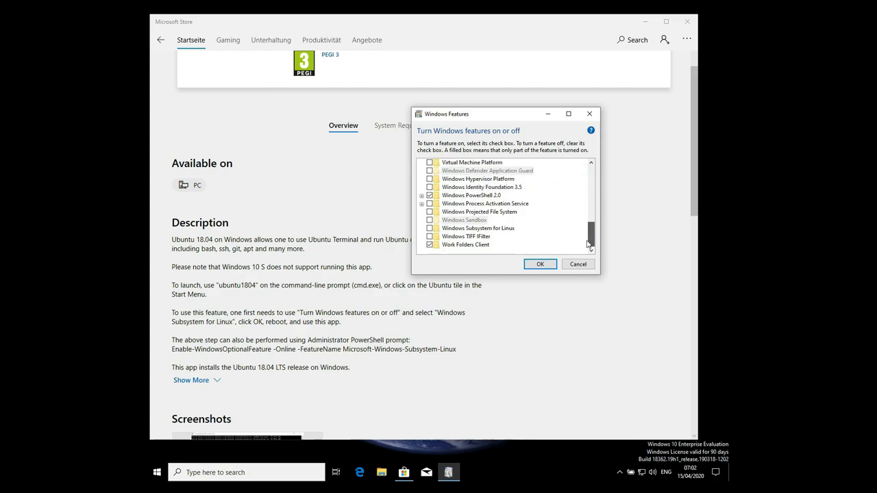
pyautogui.moveTo(478, 228)
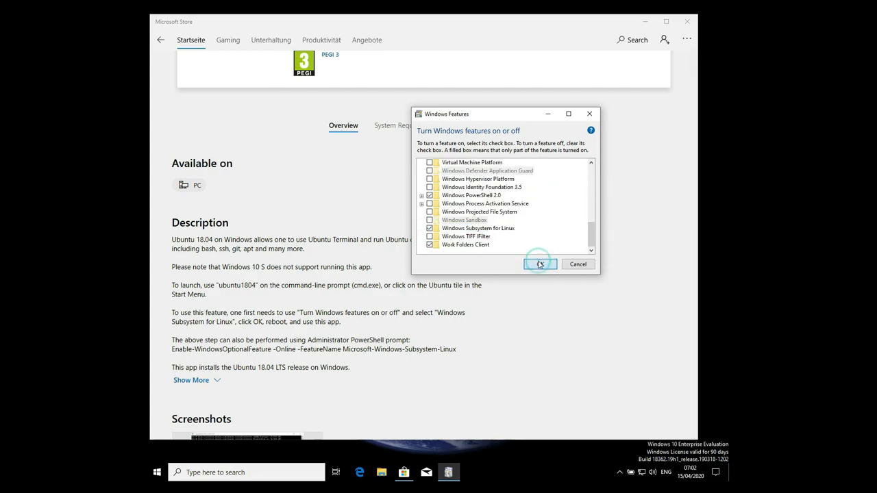
pyautogui.click(540, 265)
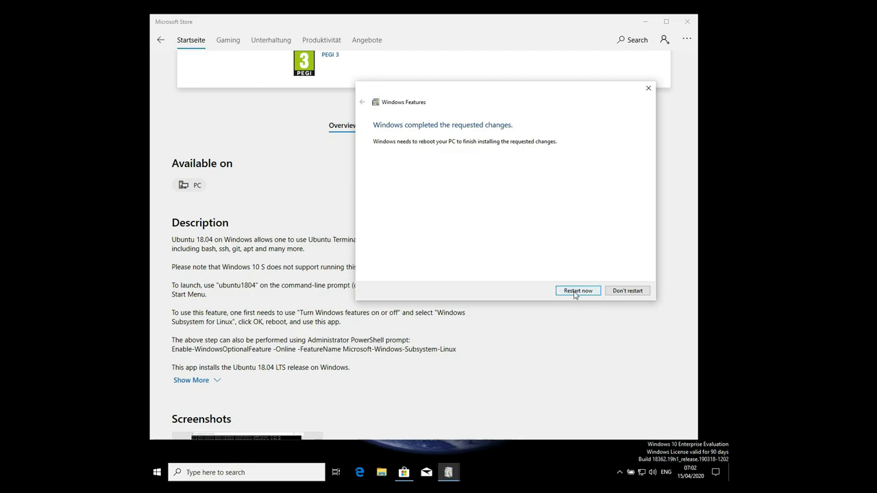
# - Restart the PC now to complete the Windows Subsystem for Linux installation
pyautogui.click(577, 291)
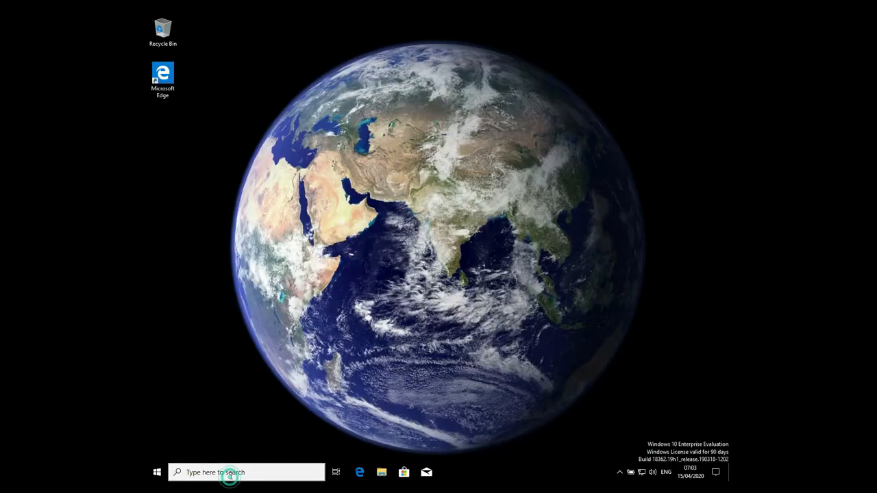
# - Open Microsoft Store via taskbar search, search 'ubuntu', and open Ubuntu 18.04 LTS
pyautogui.write('sto')
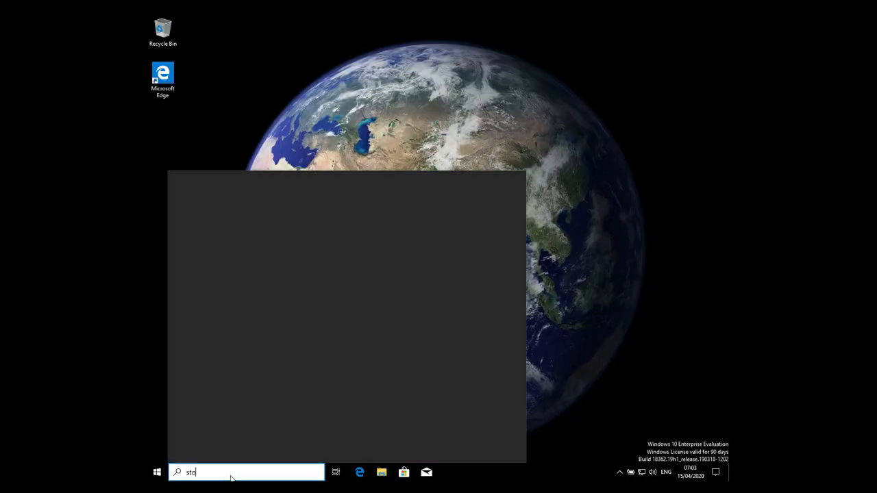
pyautogui.write('re')
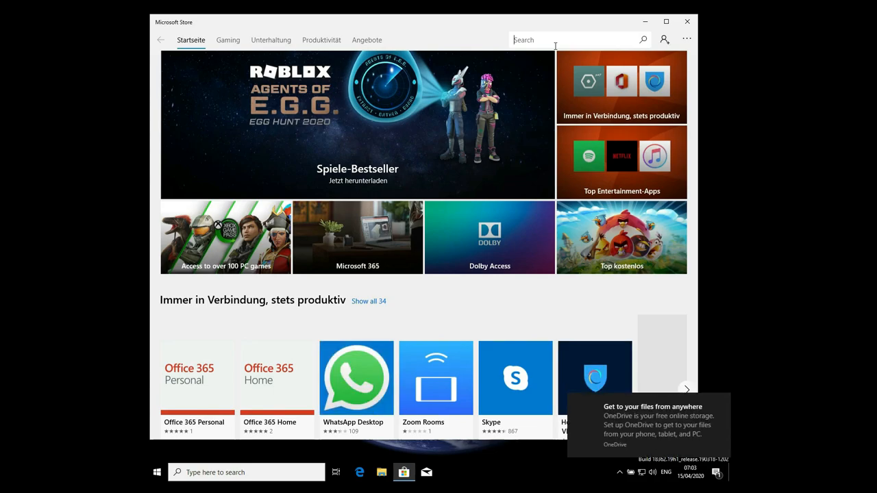
pyautogui.write('ubuntu')
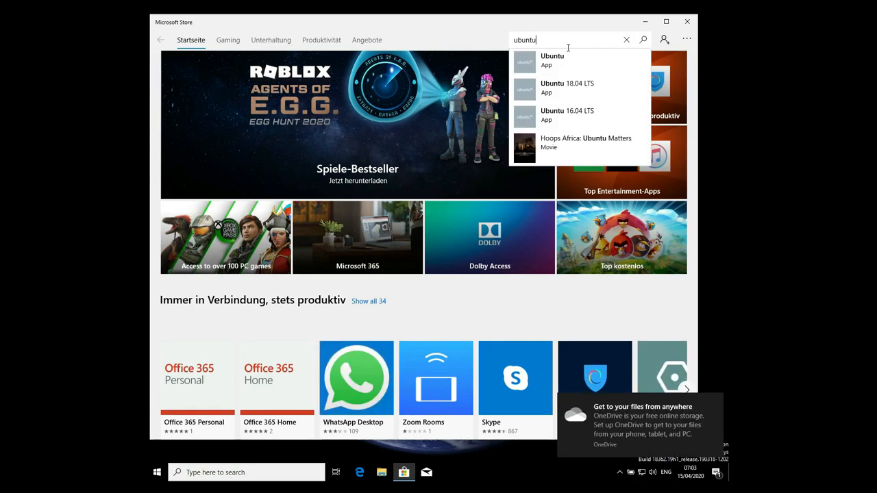
pyautogui.click(553, 60)
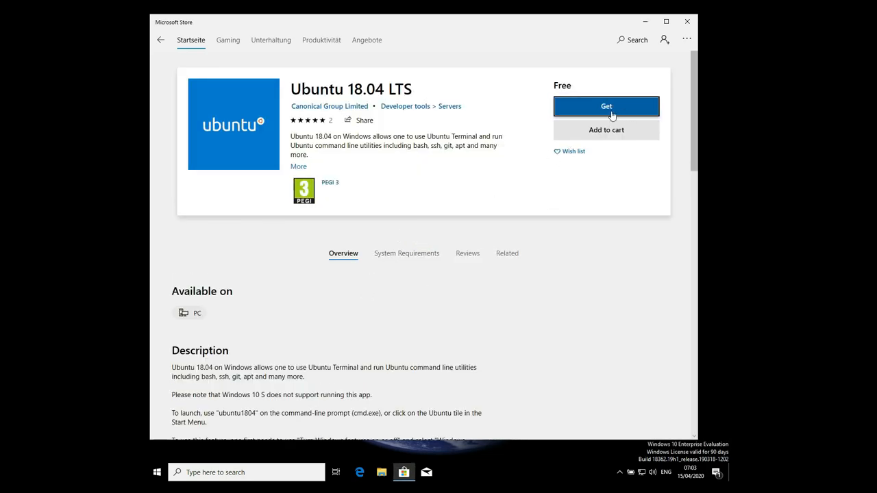
pyautogui.moveTo(605, 110)
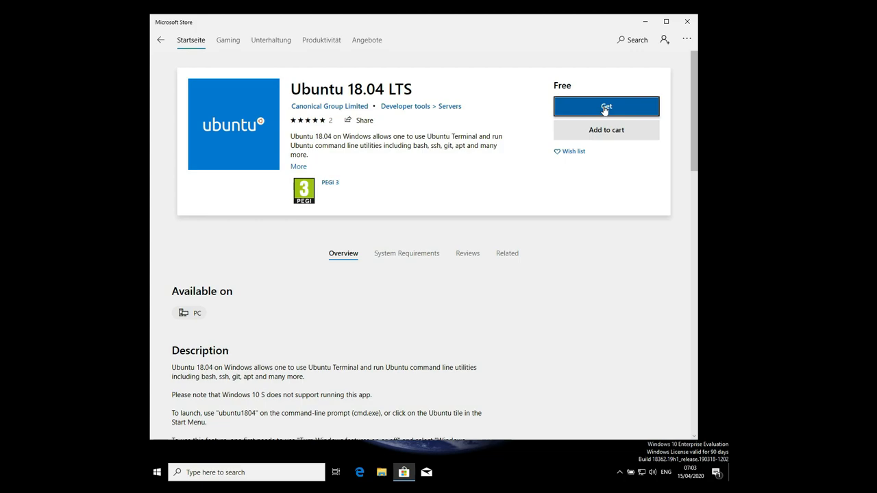
pyautogui.moveTo(527, 102)
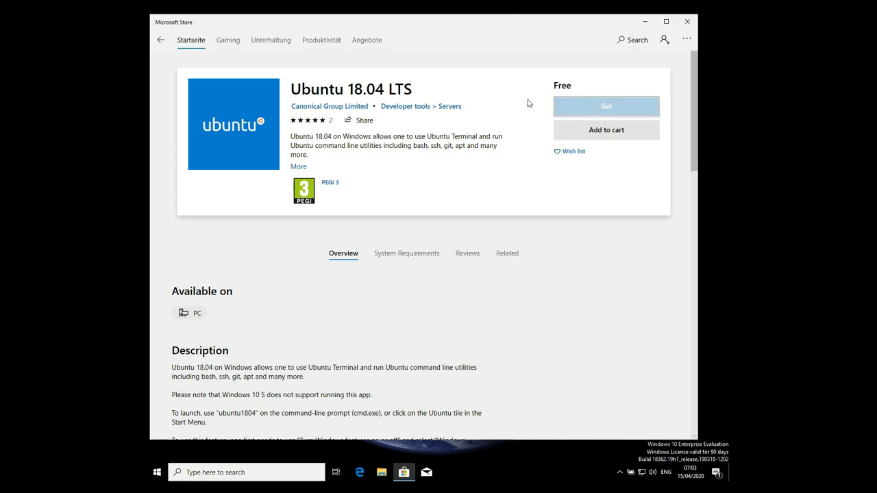
# - Get and install Ubuntu 18.04 LTS without a Microsoft sign-in, then close the Store
pyautogui.click(606, 106)
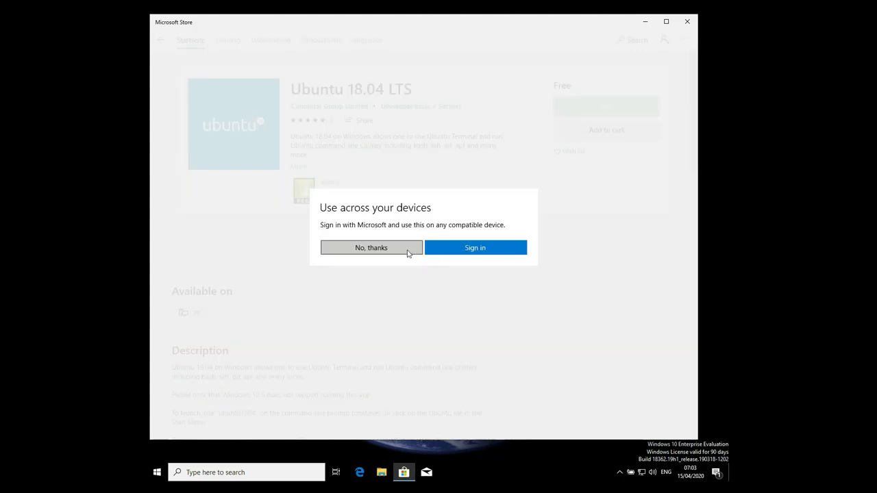
pyautogui.click(371, 247)
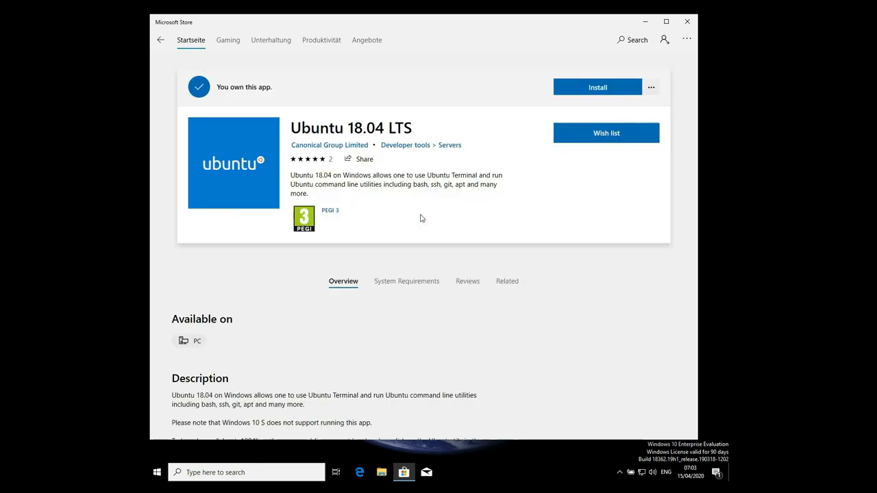
pyautogui.click(597, 87)
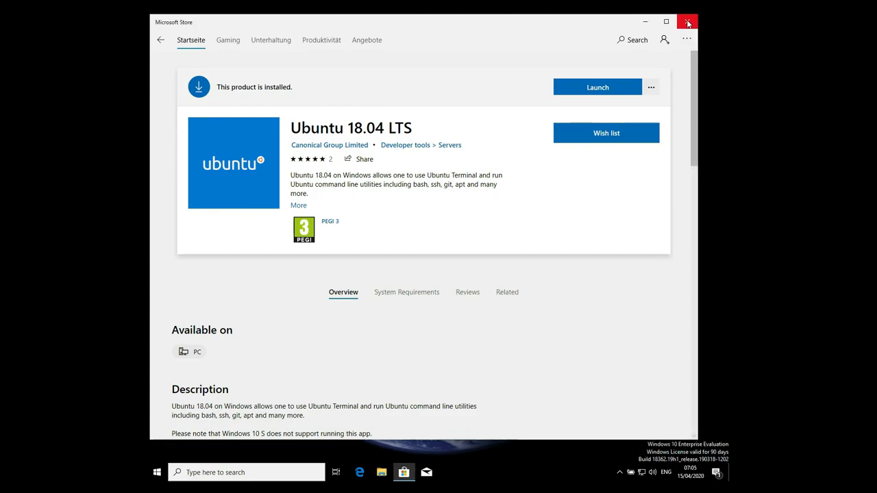
pyautogui.click(688, 22)
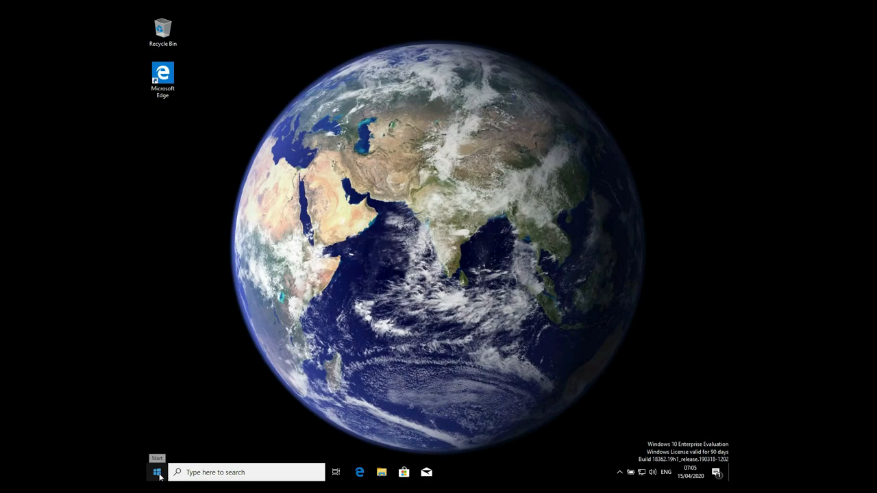
# - Launch Ubuntu 18.04 LTS from the Start menu's recently added apps
pyautogui.click(157, 473)
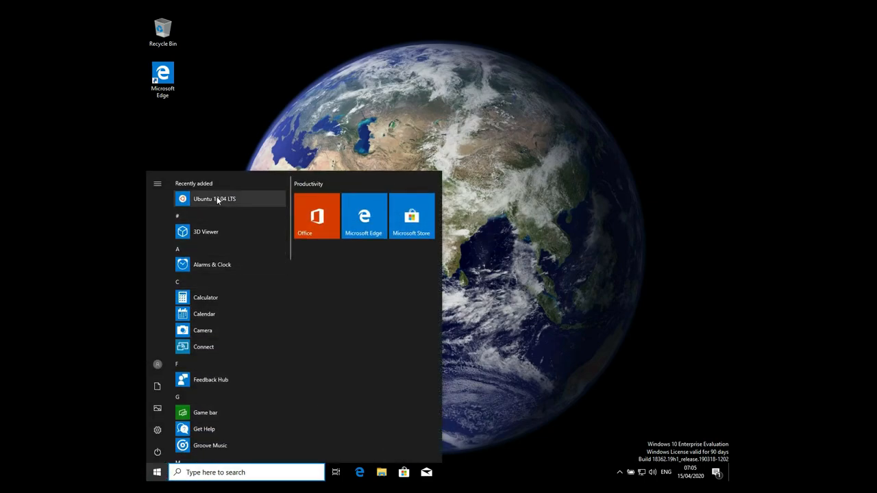
pyautogui.click(214, 198)
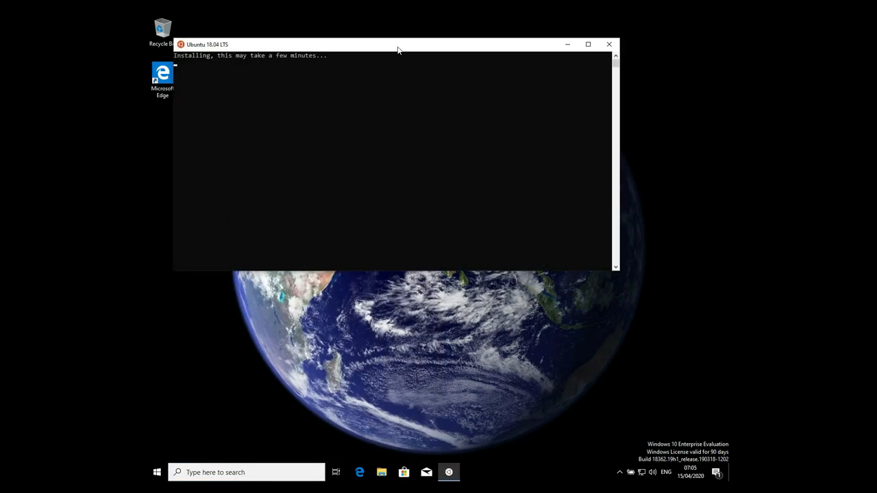
pyautogui.moveTo(451, 75)
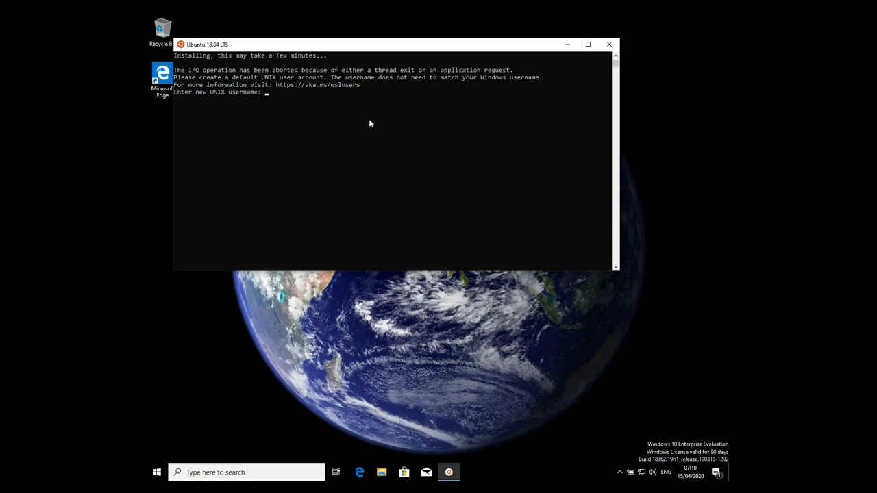
pyautogui.write('jnagy')
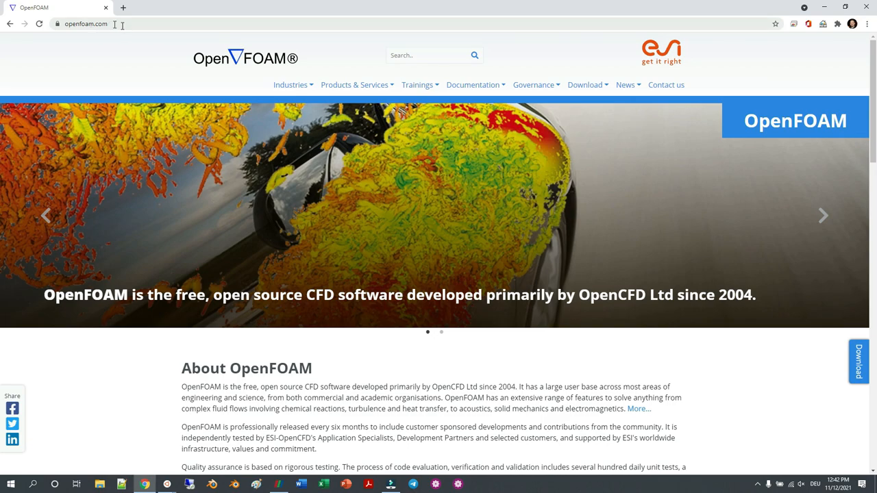
# - Go to Download > Linux and open the Ubuntu precompiled package instructions
pyautogui.click(584, 84)
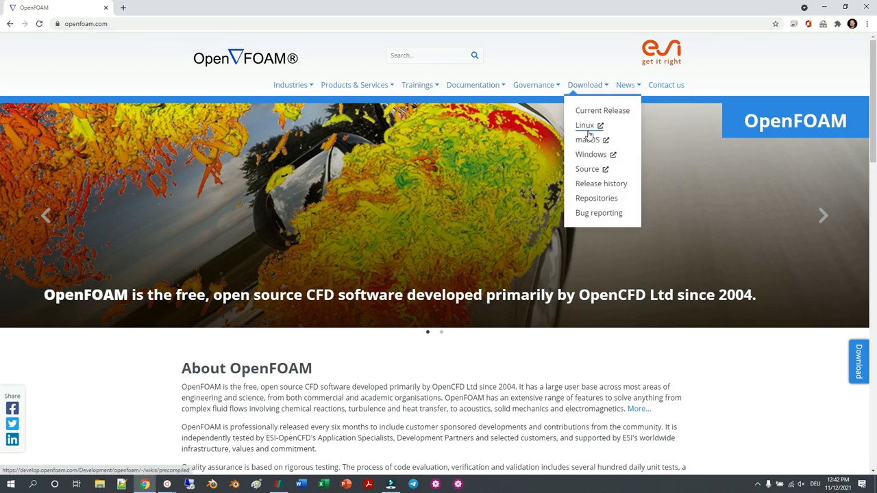
pyautogui.click(584, 125)
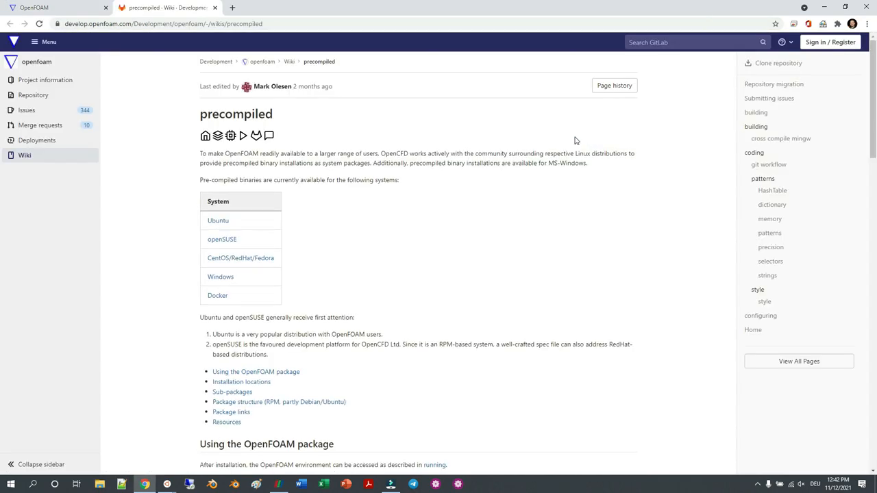
pyautogui.moveTo(222, 239)
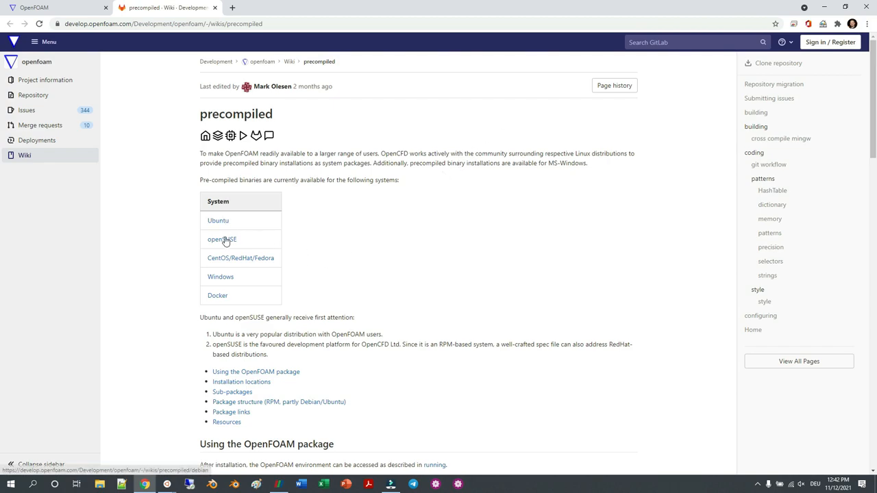
pyautogui.moveTo(218, 295)
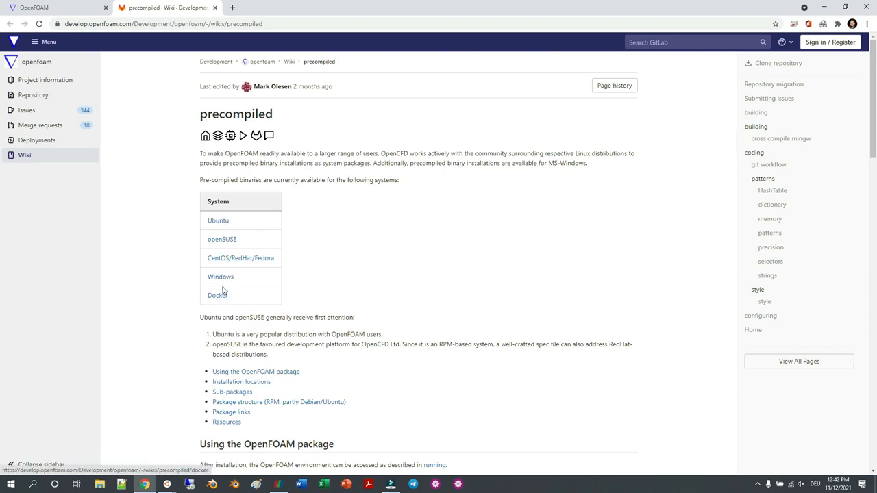
pyautogui.moveTo(218, 221)
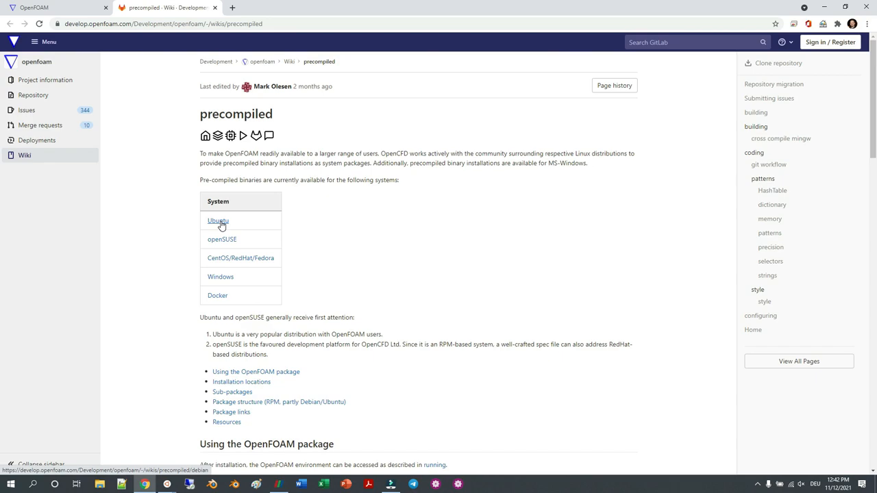
pyautogui.click(218, 220)
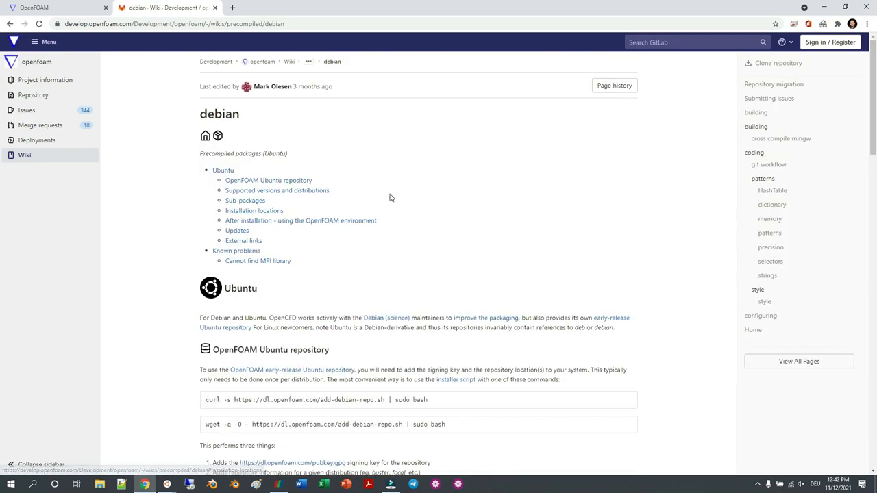
pyautogui.moveTo(460, 196)
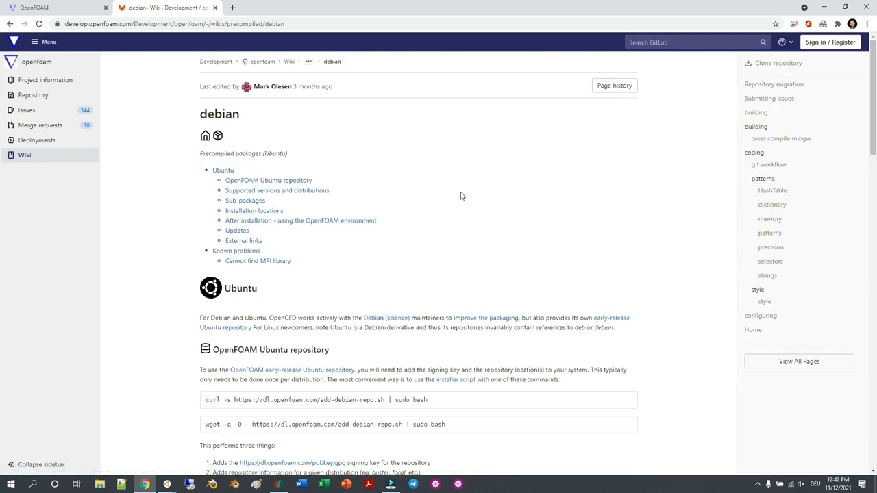
# - Scroll down to the OpenFOAM Ubuntu repository curl command
pyautogui.scroll(-3)
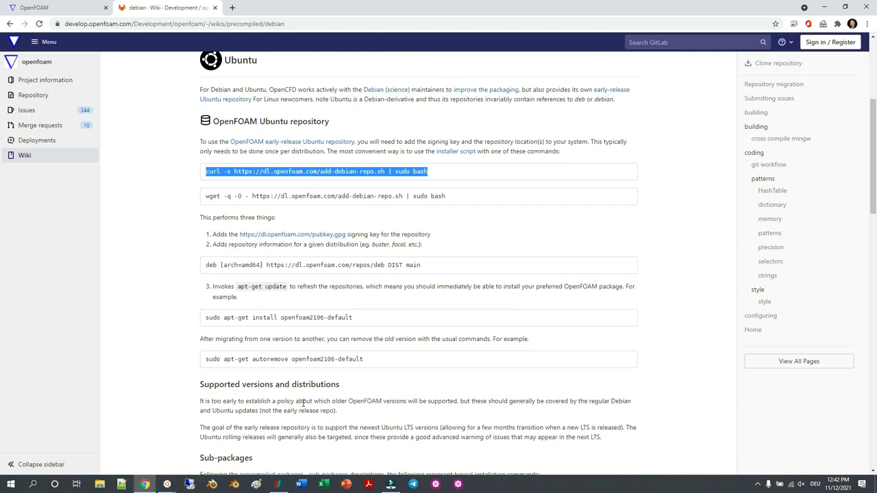
# - Run the curl repository script in the Ubuntu terminal, then go back to the browser
pyautogui.click(167, 484)
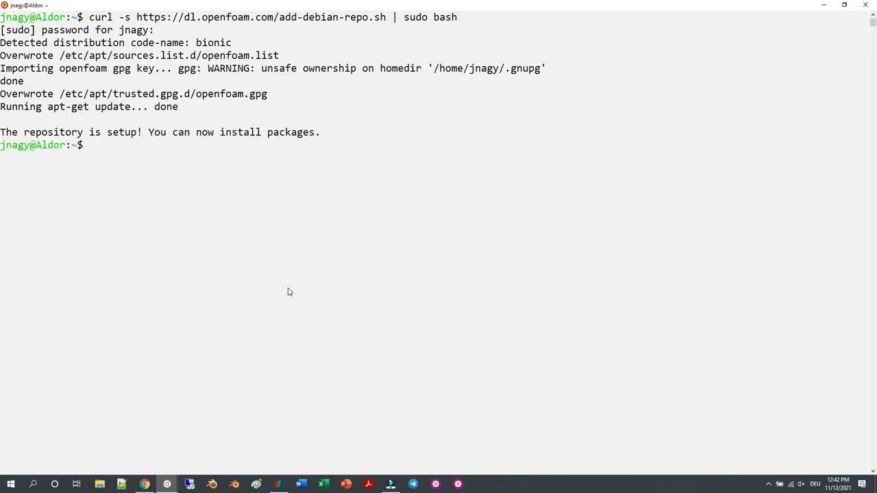
pyautogui.click(144, 485)
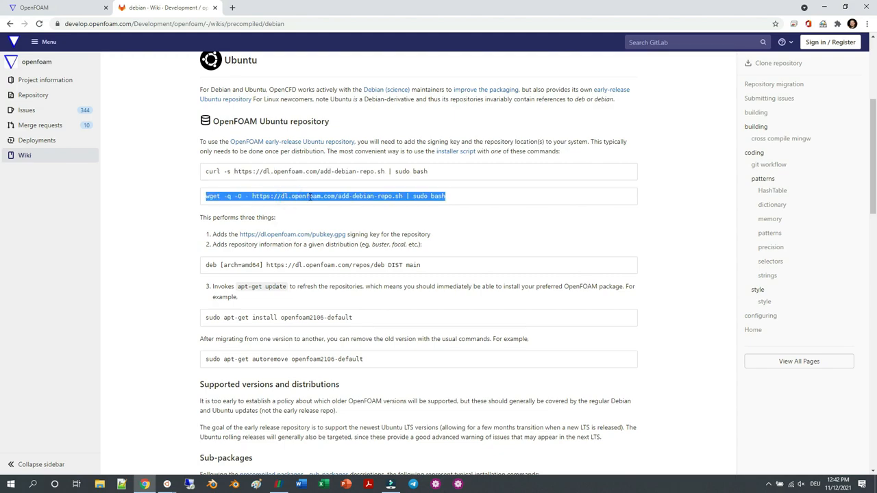
pyautogui.click(166, 485)
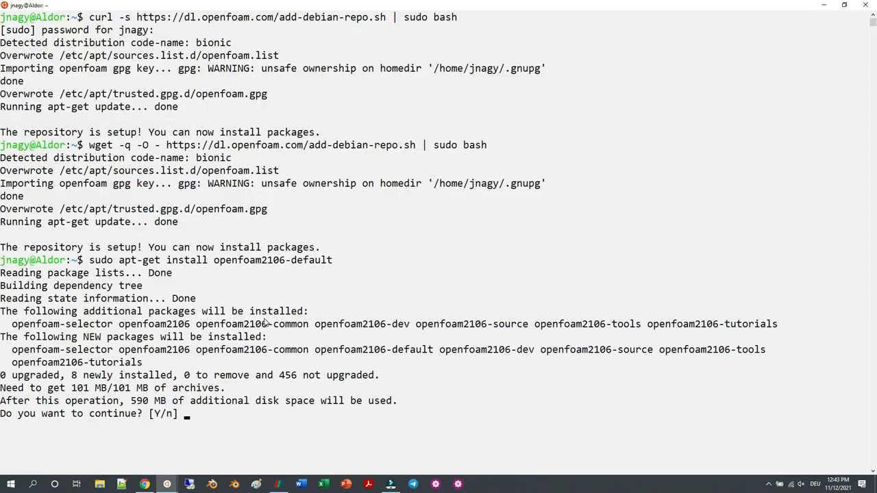
# - Confirm Y to install openfoam2106-default with all its additional packages
pyautogui.write('Y')
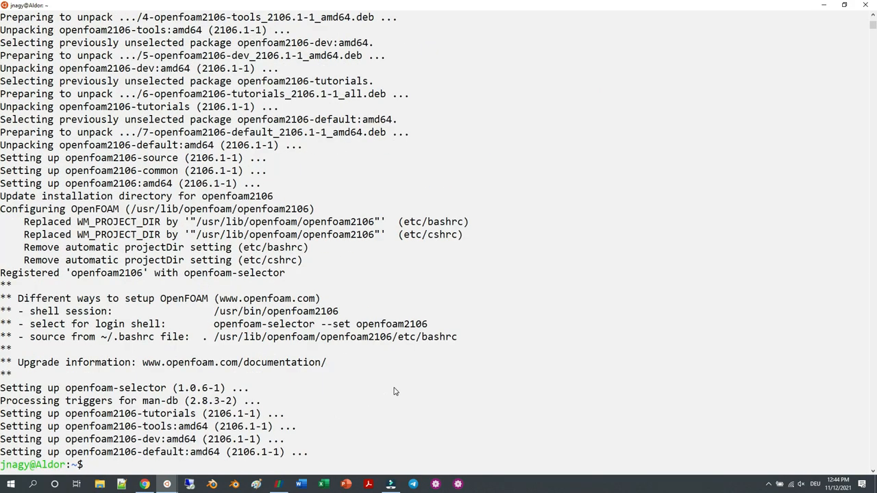
pyautogui.moveTo(202, 343)
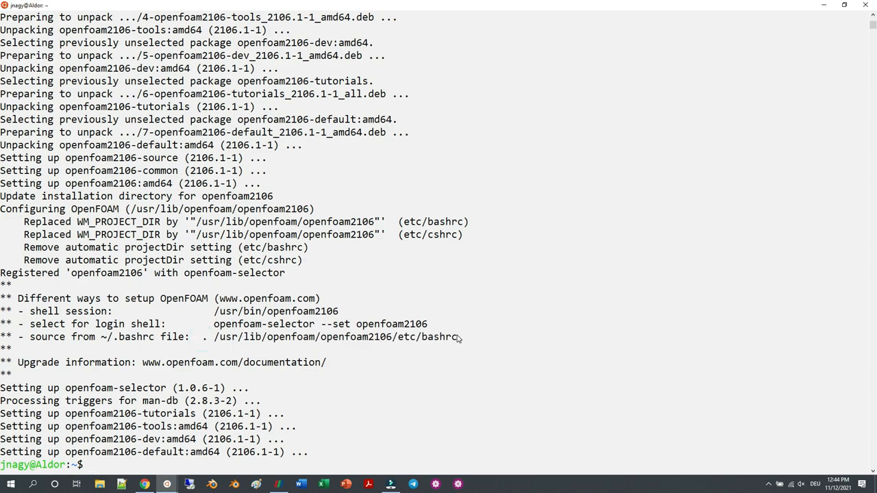
# - Append '. /usr/lib/openfoam/openfoam2106/etc/bashrc' to ~/.bashrc in nano, save, and exit
pyautogui.write('nano')
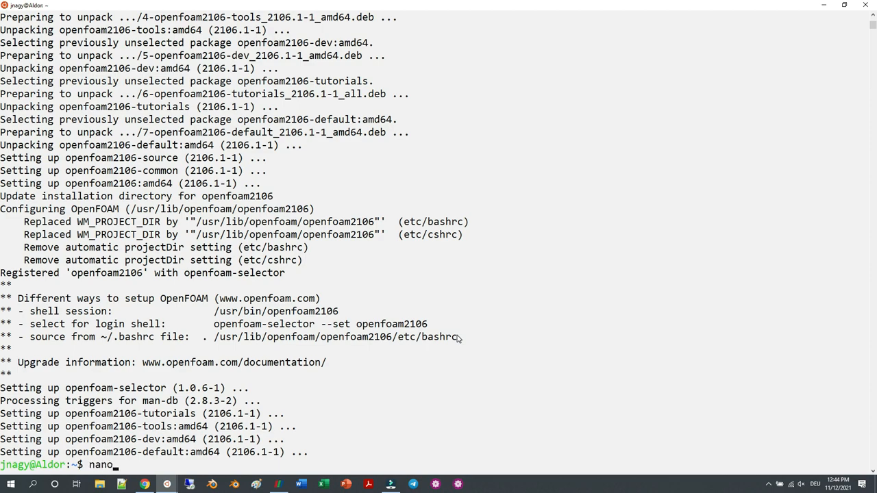
pyautogui.write('~')
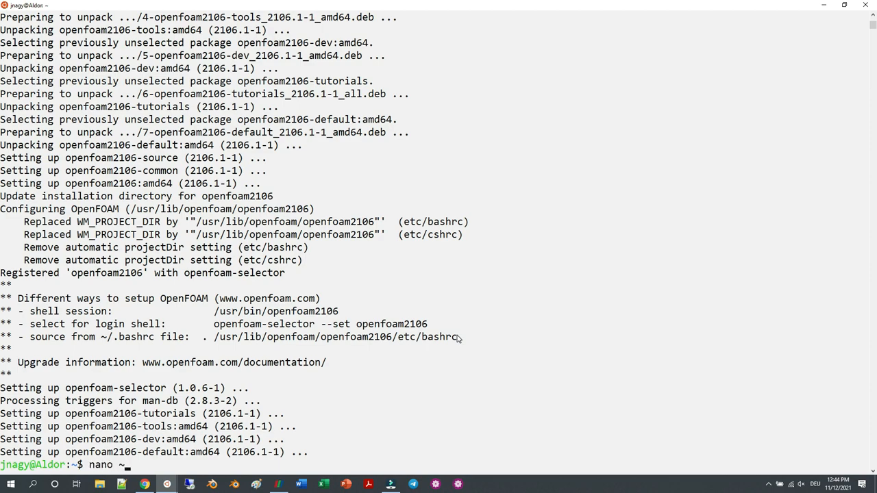
pyautogui.write('.bashrc')
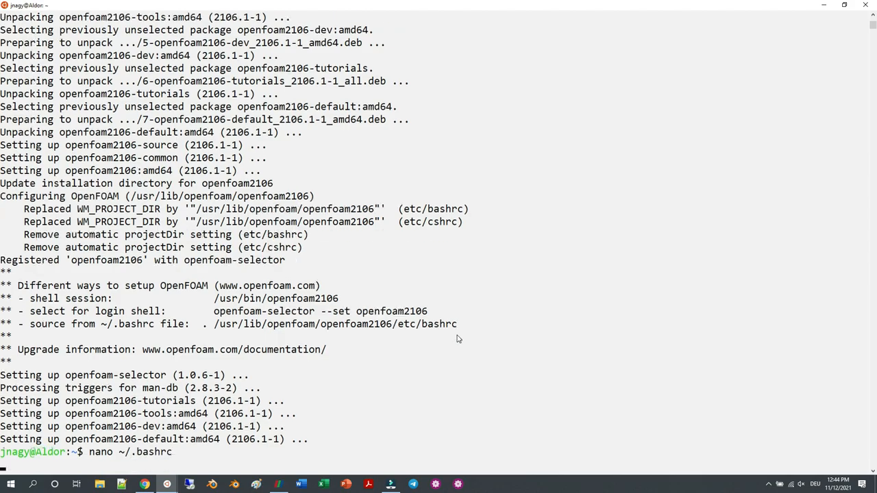
pyautogui.press('Return')
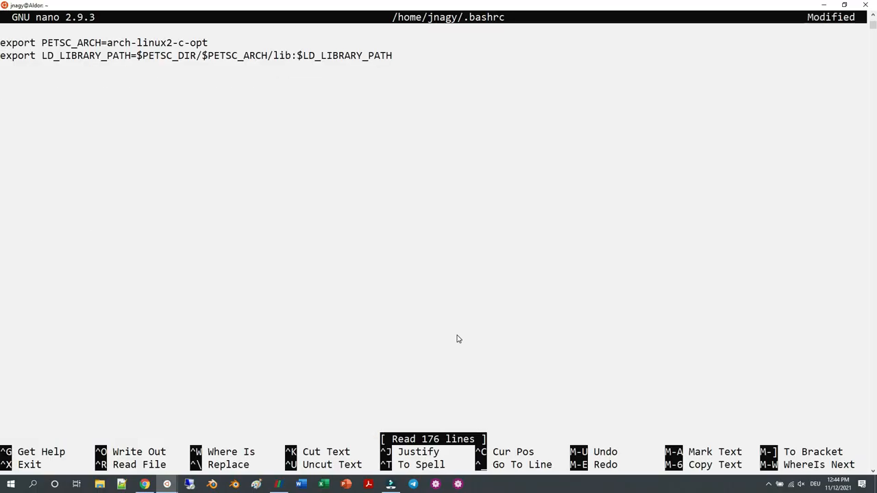
pyautogui.write('. /usr/lib/openfoam/openfoam2106/etc/bashrc')
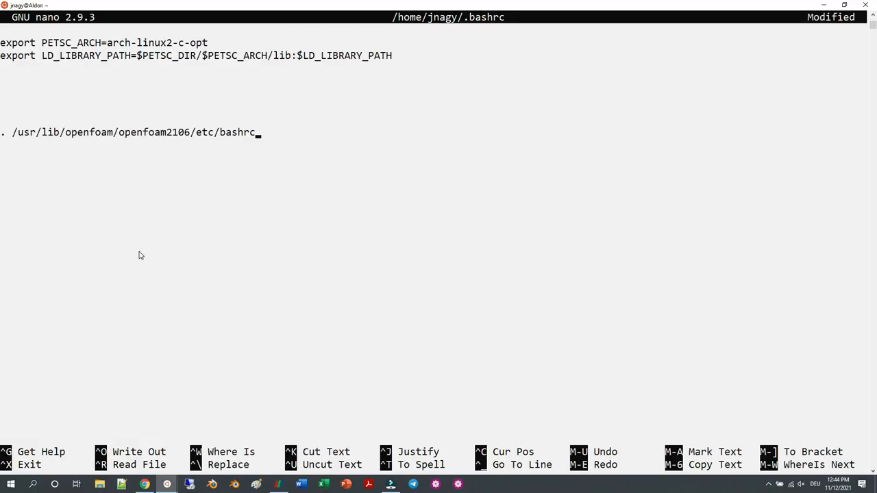
pyautogui.press('ctrl+o')
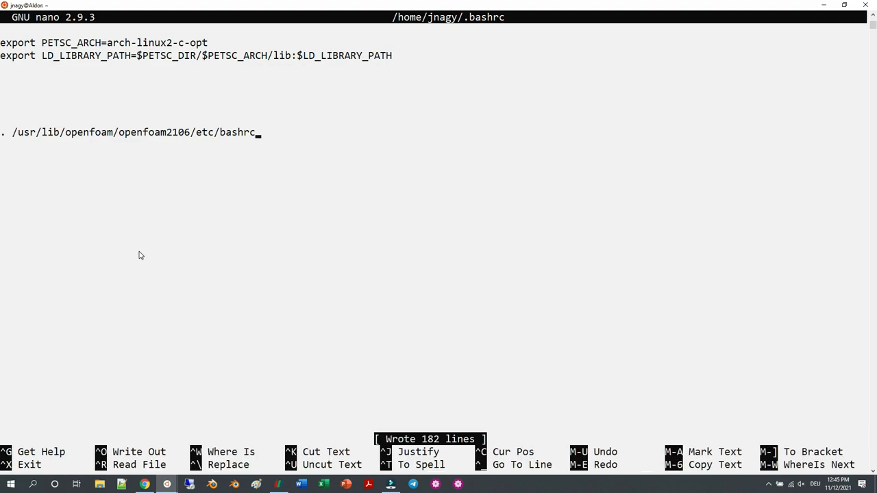
pyautogui.press('ctrl+x')
pyautogui.write('. /usr/lib/openfoam/openfoam2106/etc/bashrc')
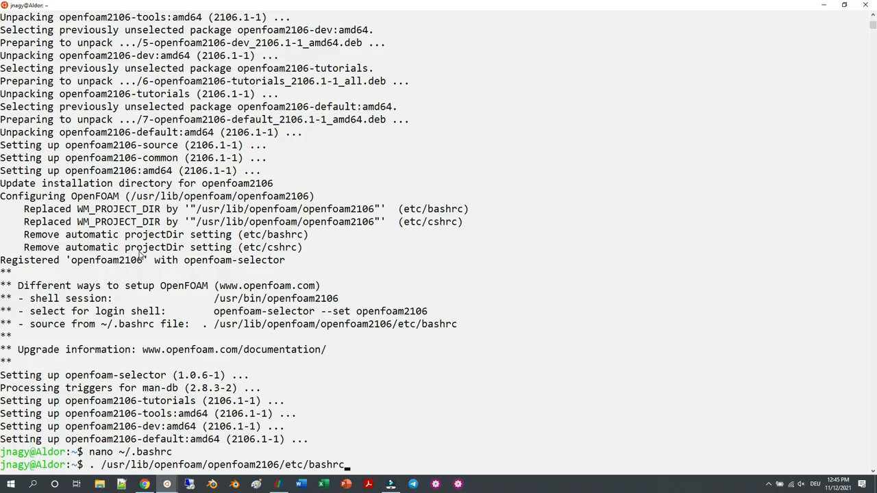
# - Source the openfoam2106 bashrc and run simpleFoam, highlighting version 2106 in its banner
pyautogui.press('Return')
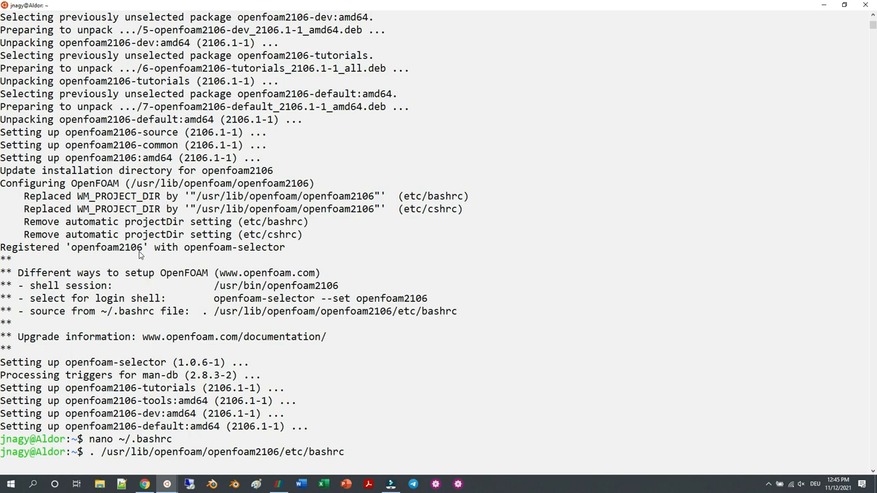
pyautogui.write('simpleFoam')
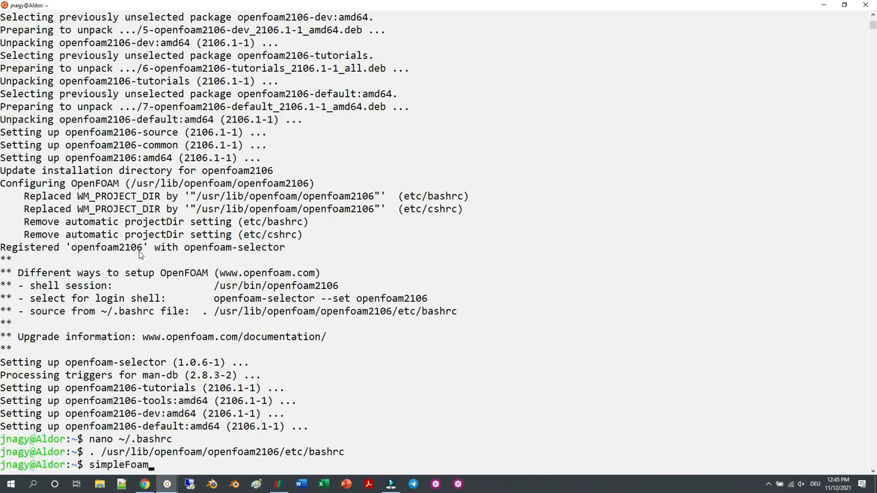
pyautogui.press('Return')
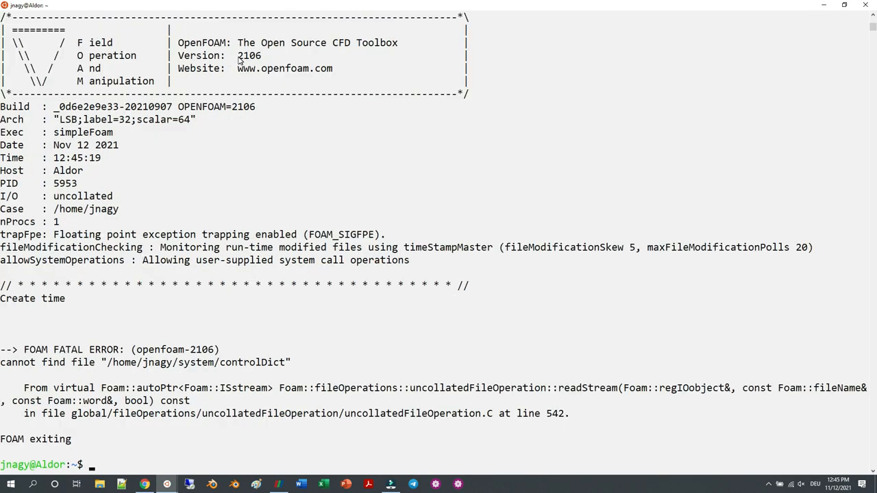
pyautogui.doubleClick(249, 56)
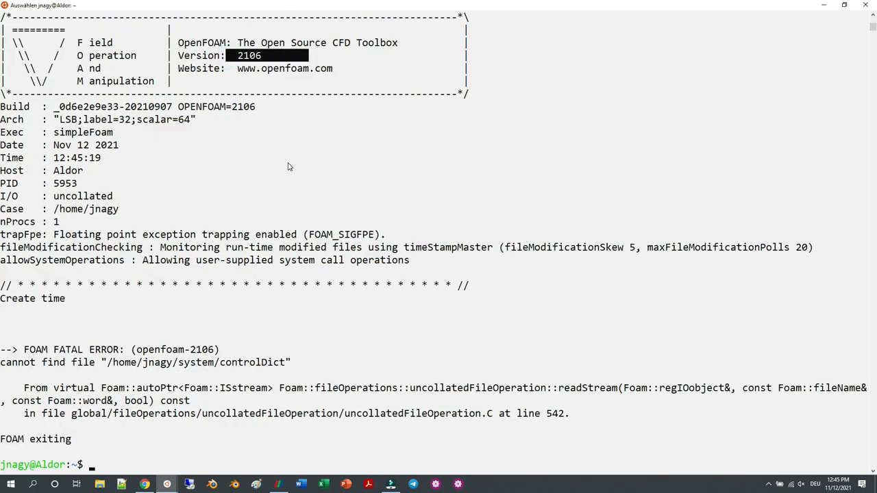
pyautogui.write('. /usr/lib/openfoam/openfoam2106/etc/bashrc^C')
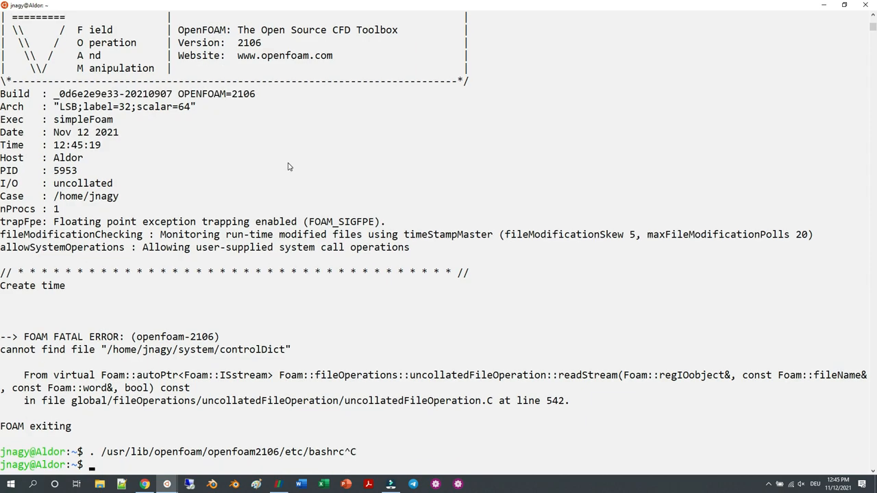
# - List /usr/lib/openfoam (openfoam1912, openfoam2106), then list the openfoam2106 folder contents
pyautogui.write('ls /usr/')
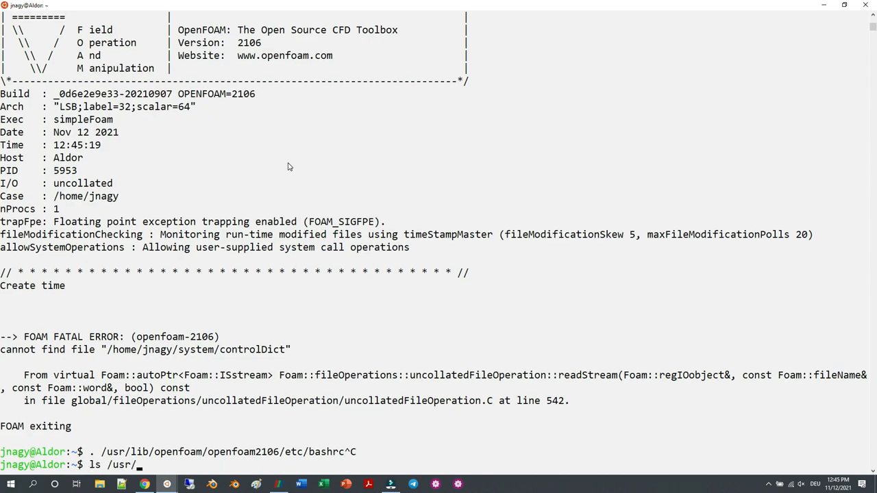
pyautogui.write('lib/openfoam/')
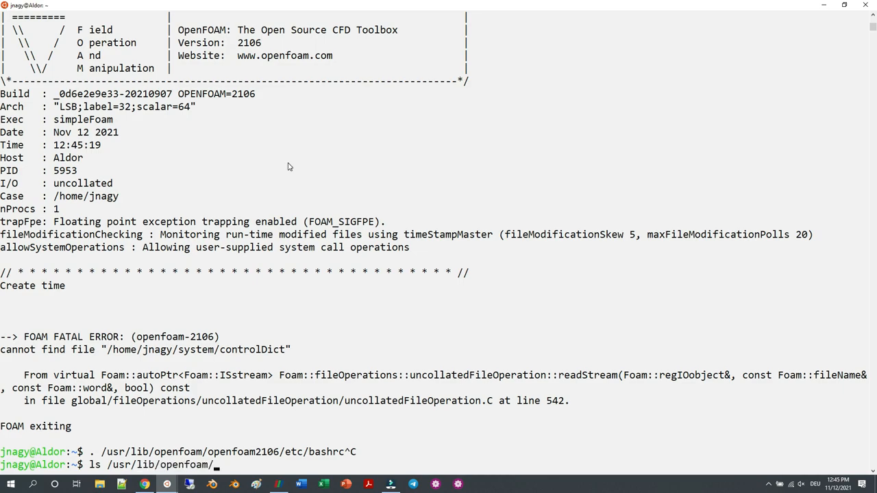
pyautogui.press('Return')
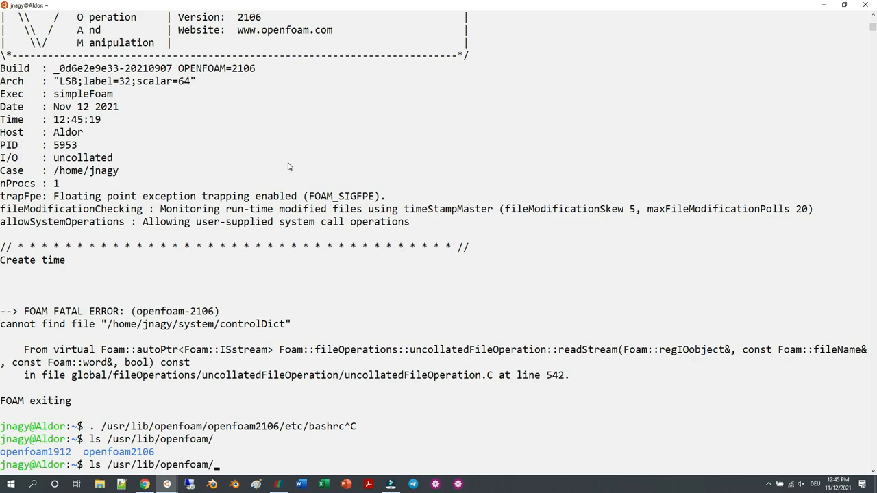
pyautogui.write('21')
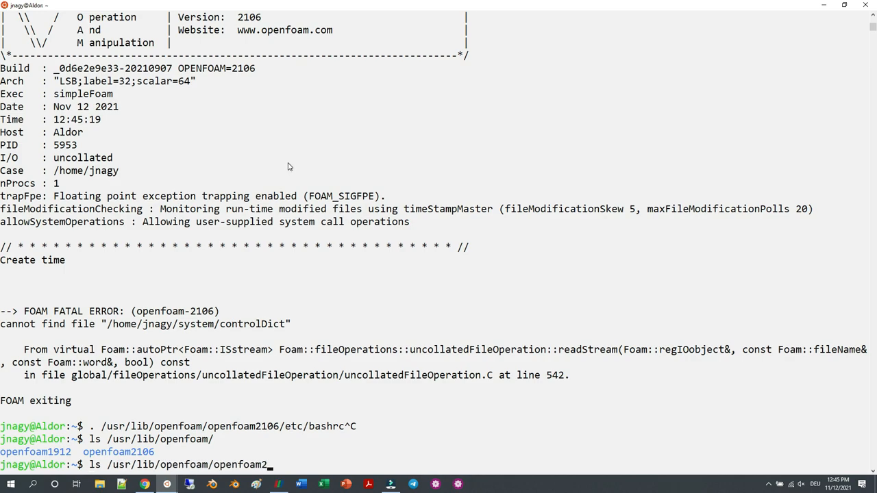
pyautogui.press('Return')
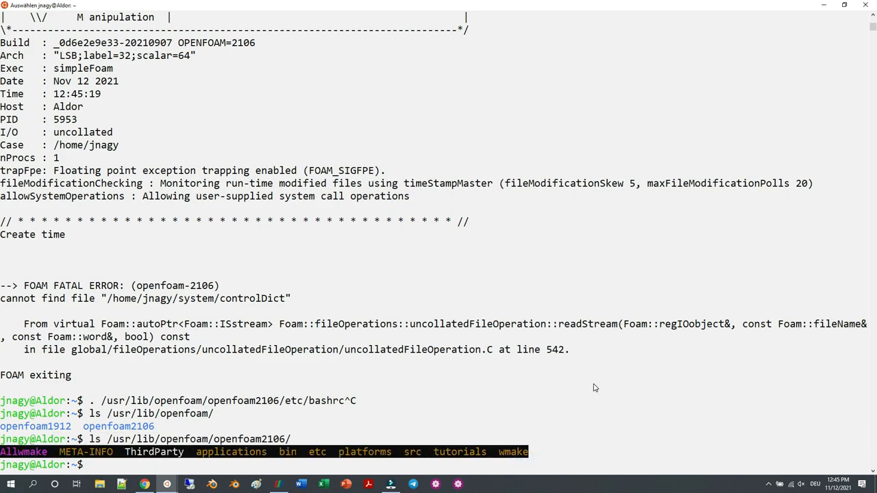
# - Enter cp -r with the openfoam2106 tutorials incompressible path to copy pitzDaily home
pyautogui.write('cp -')
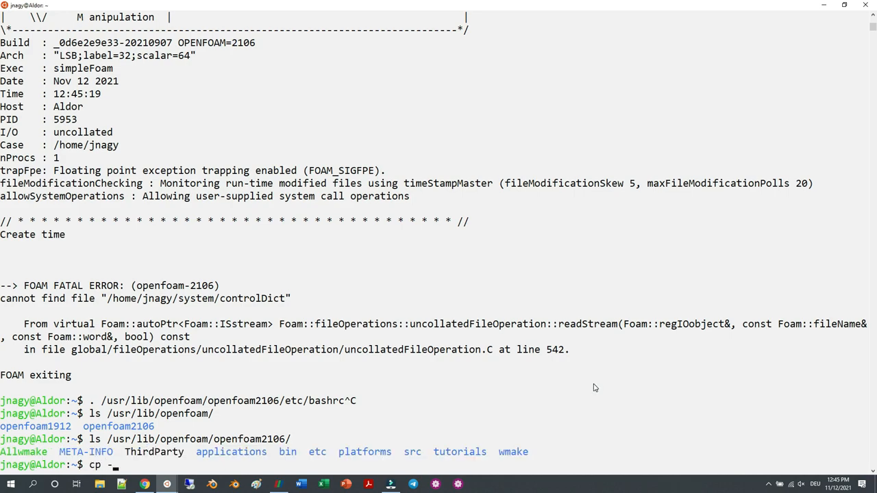
pyautogui.write('r')
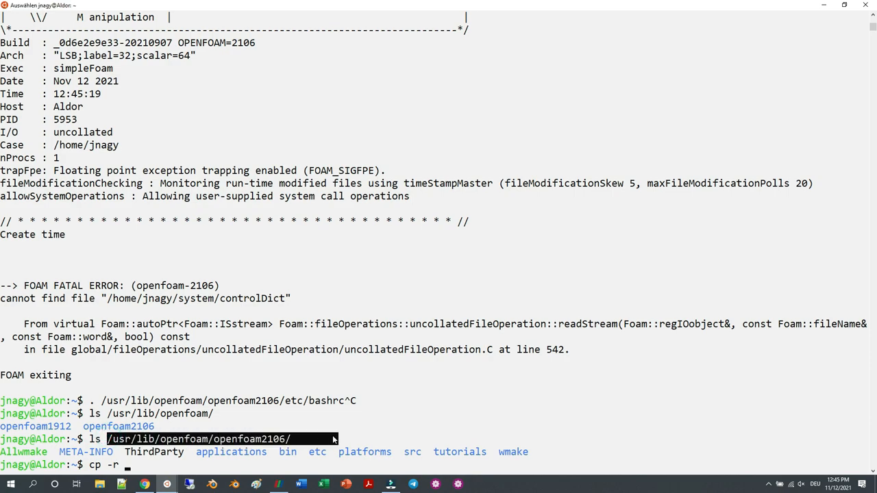
pyautogui.write('/usr/lib/openfoam/openfoam2106/tutorials/')
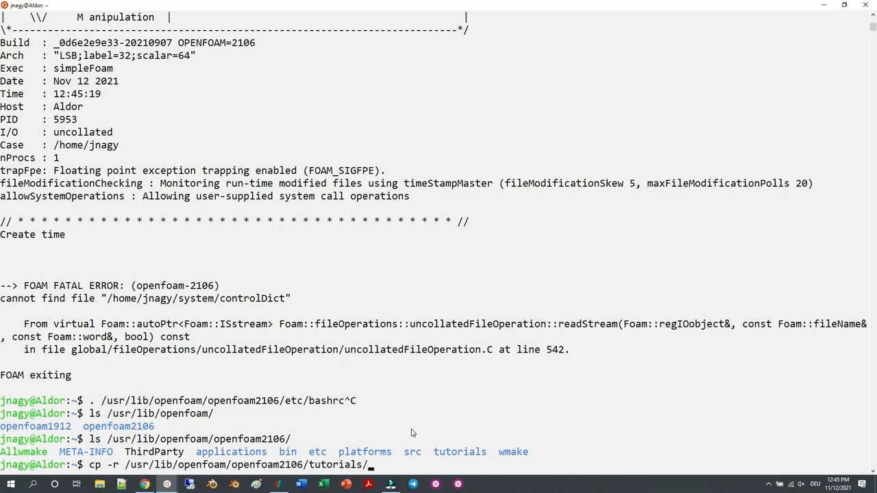
pyautogui.write('in')
pyautogui.write('blo')
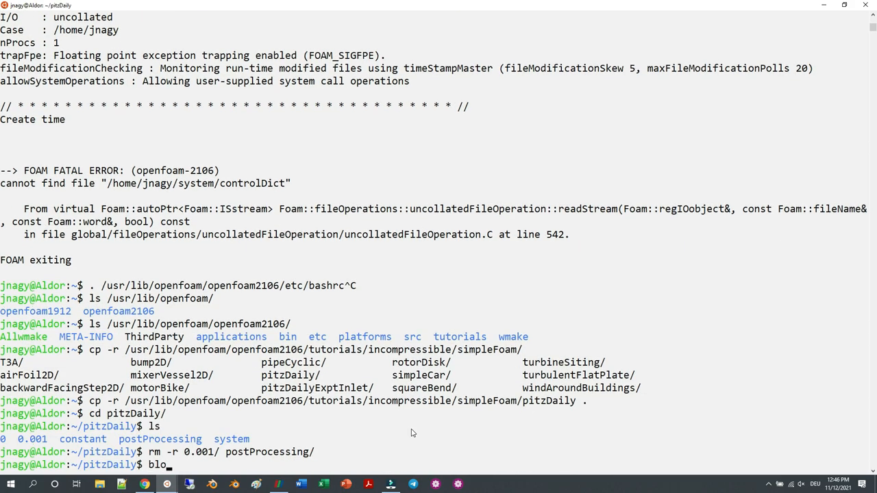
# - Run blockMesh on pitzDaily, then launch simpleFoam and start it again
pyautogui.press('Return')
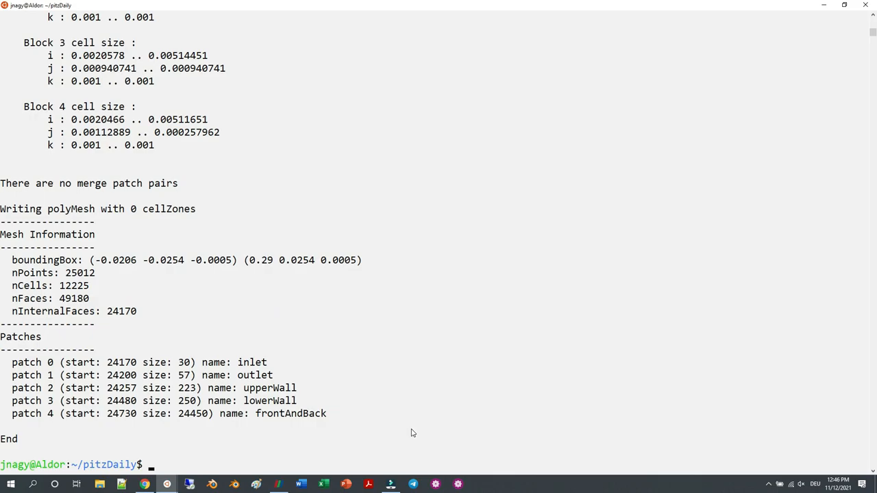
pyautogui.write('simpleFoam')
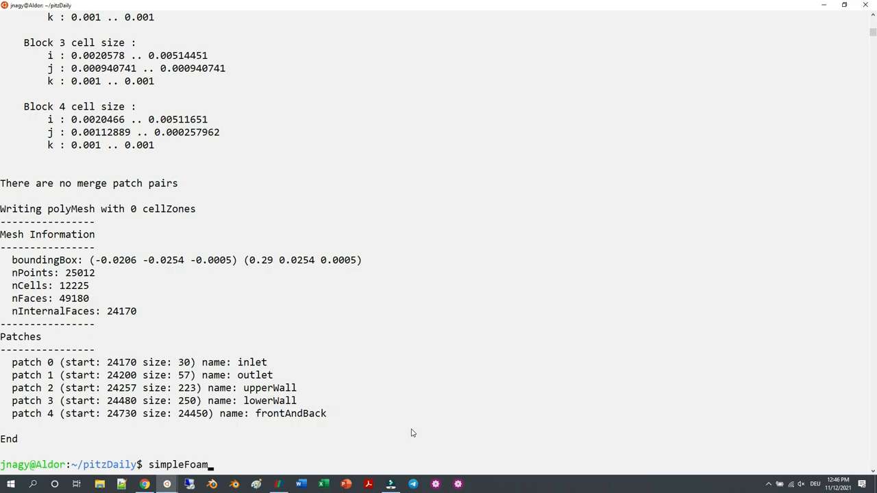
pyautogui.press('Return')
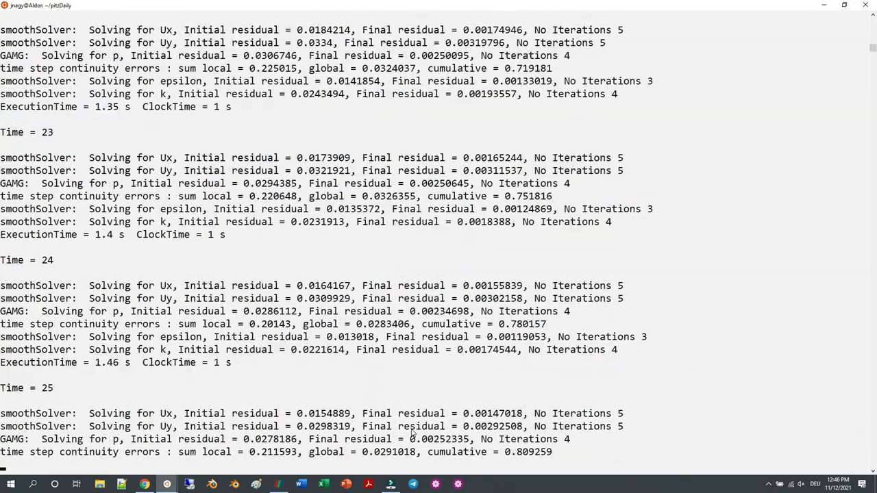
pyautogui.scroll(-3)
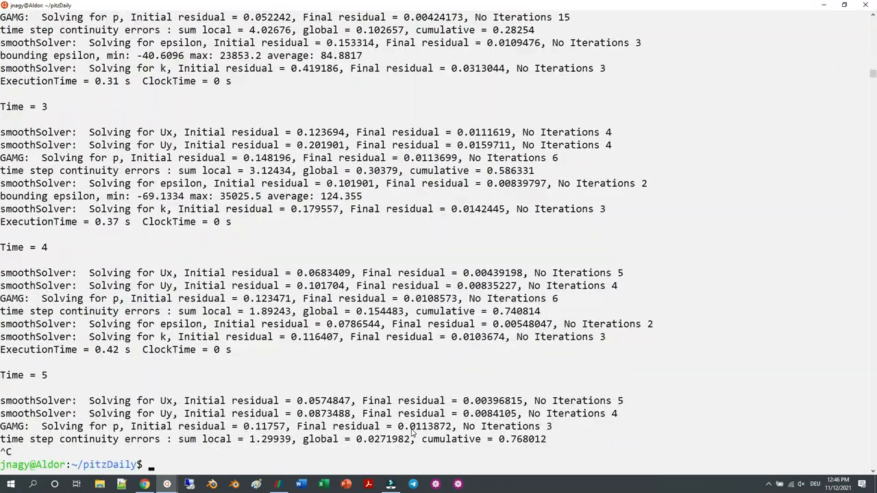
pyautogui.write('simpleFoam')
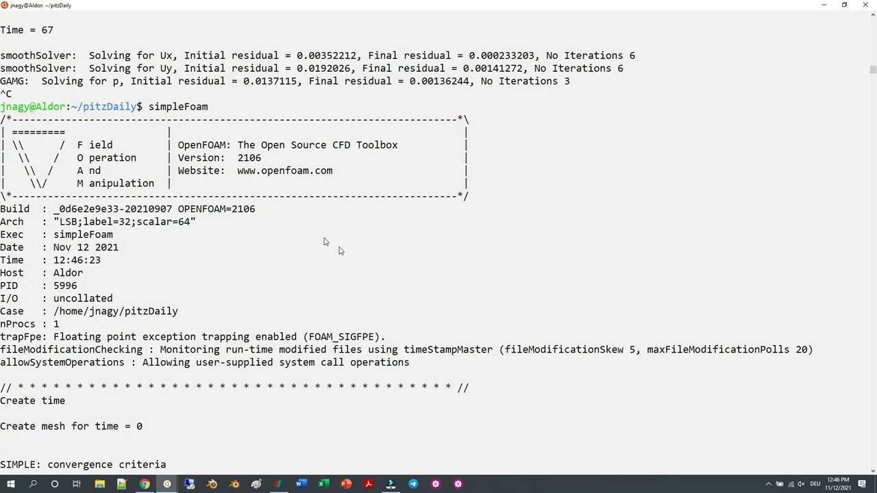